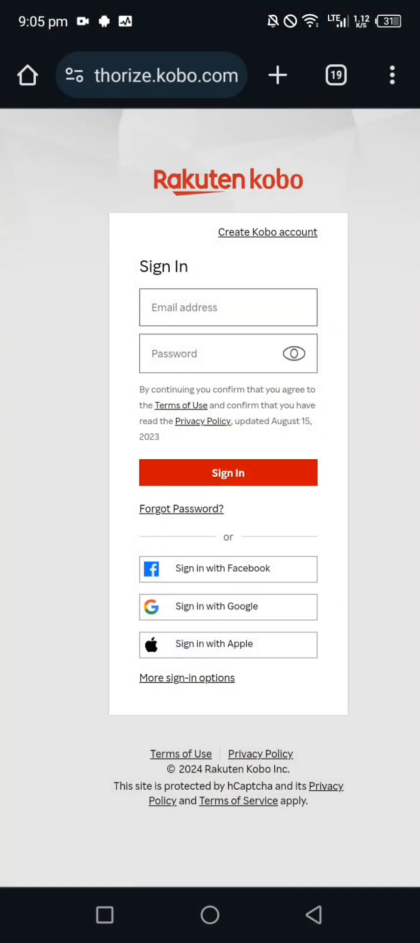
- Search Google for 'kobo writing life' using the address bar suggestion
{"action": "left_click", "coordinate": [152, 75]}
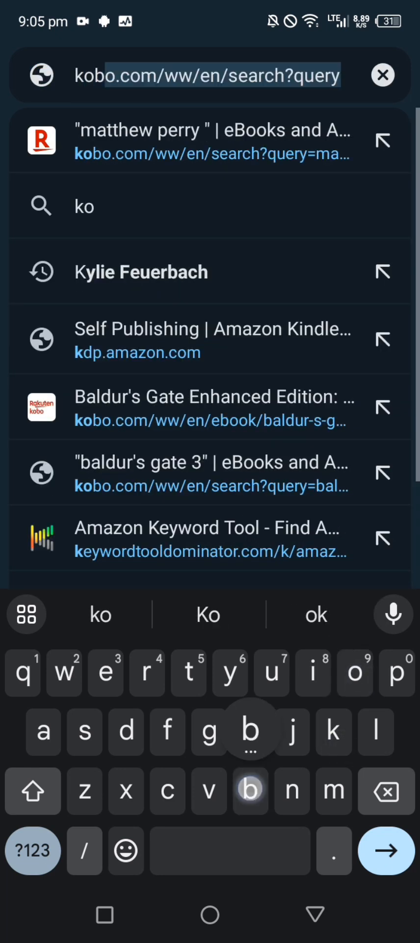
{"action": "type", "text": "kobo writ"}
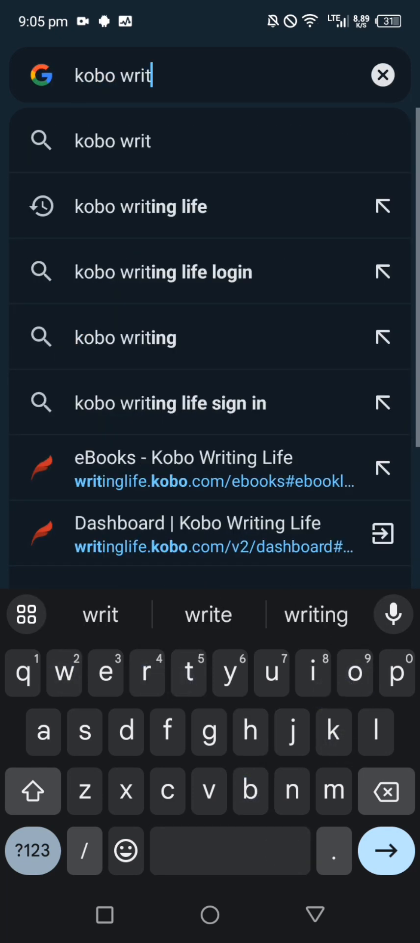
{"action": "left_click", "coordinate": [141, 206]}
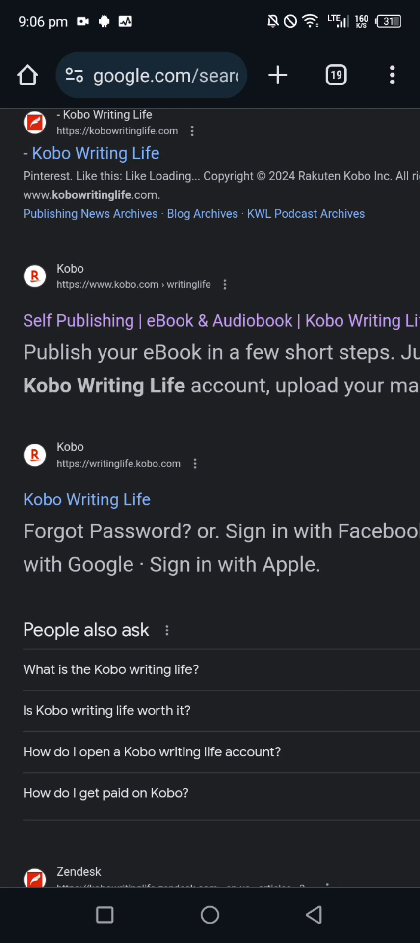
- Open the Kobo Writing Life result and switch the browser to Desktop site view
{"action": "scroll", "scroll_direction": "up", "scroll_amount": 3}
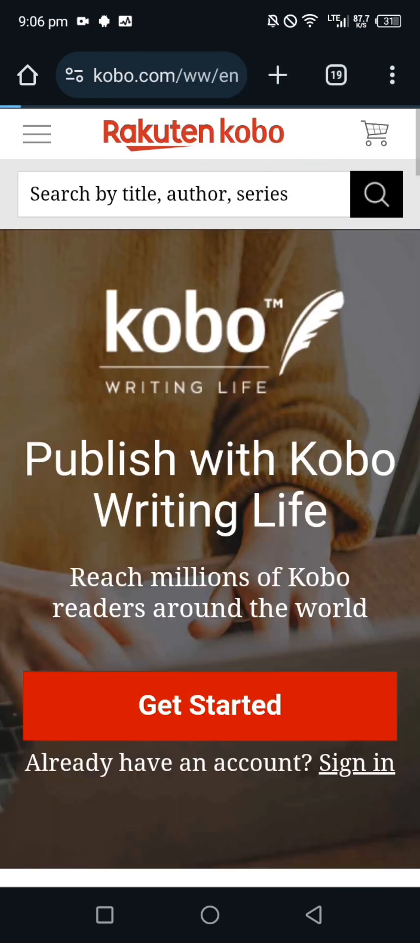
{"action": "scroll", "scroll_direction": "down", "scroll_amount": 3}
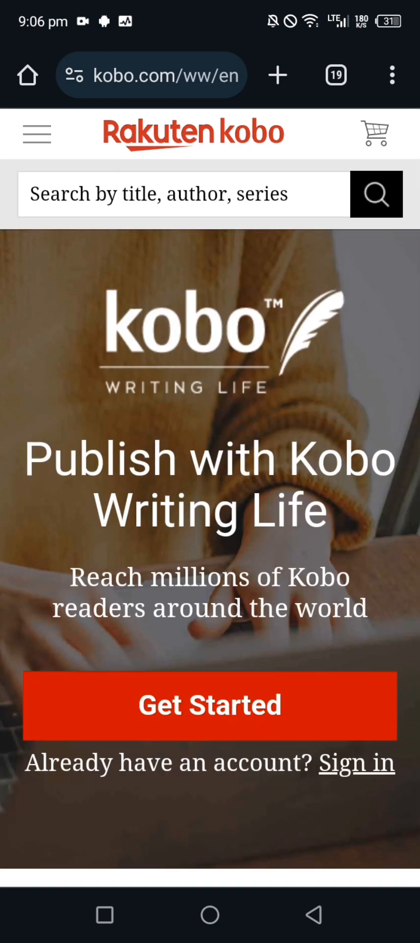
{"action": "left_click", "coordinate": [393, 75]}
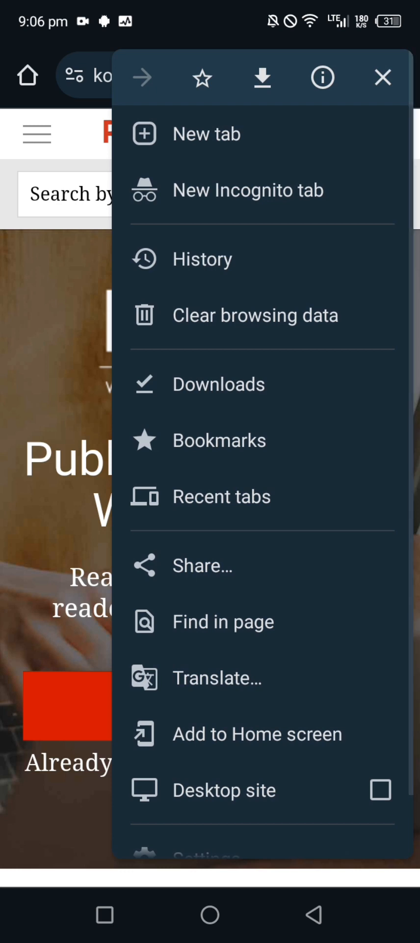
{"action": "left_click", "coordinate": [383, 77]}
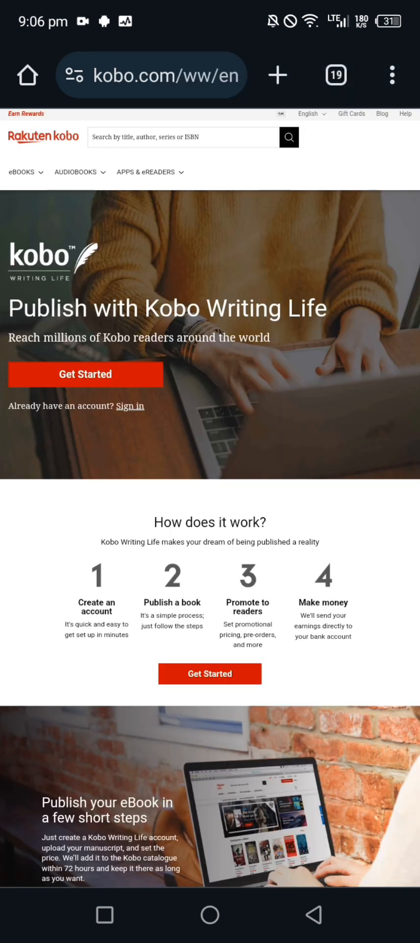
{"action": "scroll", "scroll_direction": "down", "scroll_amount": 3}
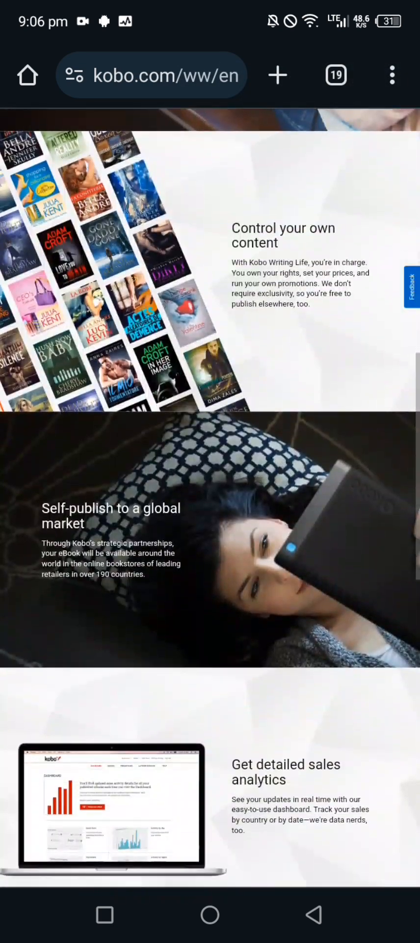
{"action": "scroll", "scroll_direction": "up", "scroll_amount": 3}
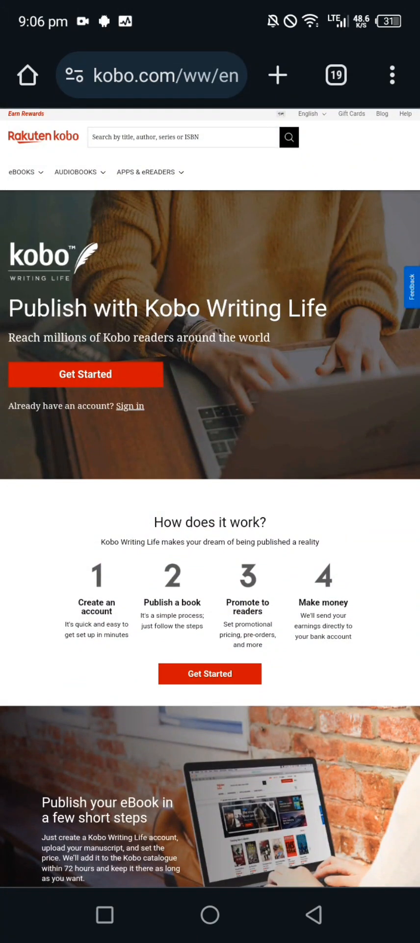
- Follow the Sign in link to the Rakuten Kobo sign-in page
{"action": "left_click", "coordinate": [130, 406]}
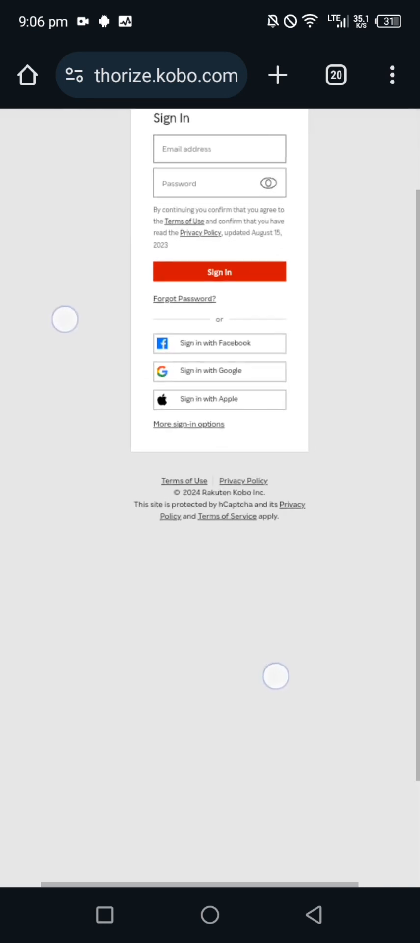
{"action": "scroll", "scroll_direction": "up", "scroll_amount": 3}
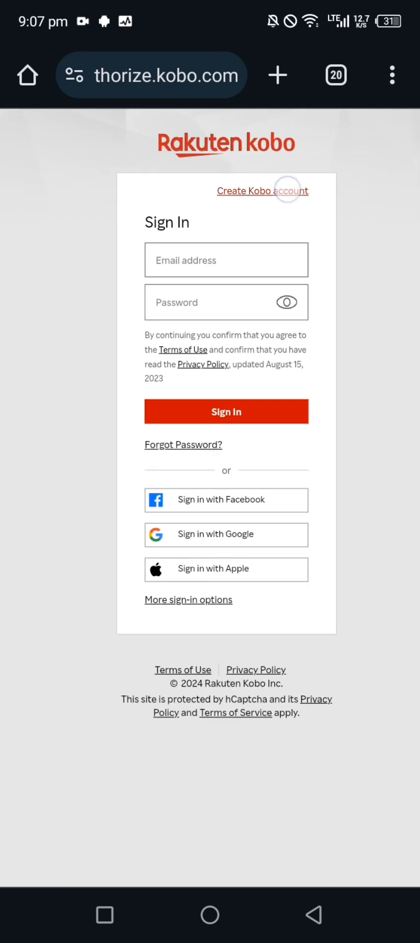
- Open the Create Kobo account form
{"action": "left_click", "coordinate": [262, 191]}
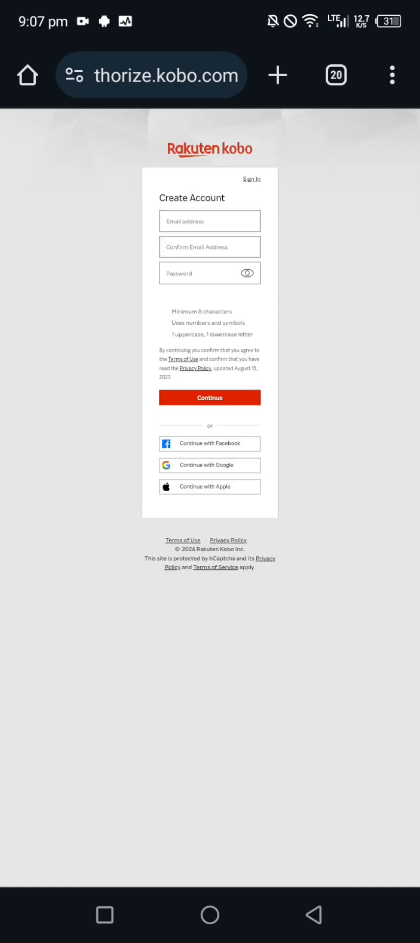
{"action": "scroll", "scroll_direction": "down", "scroll_amount": 3}
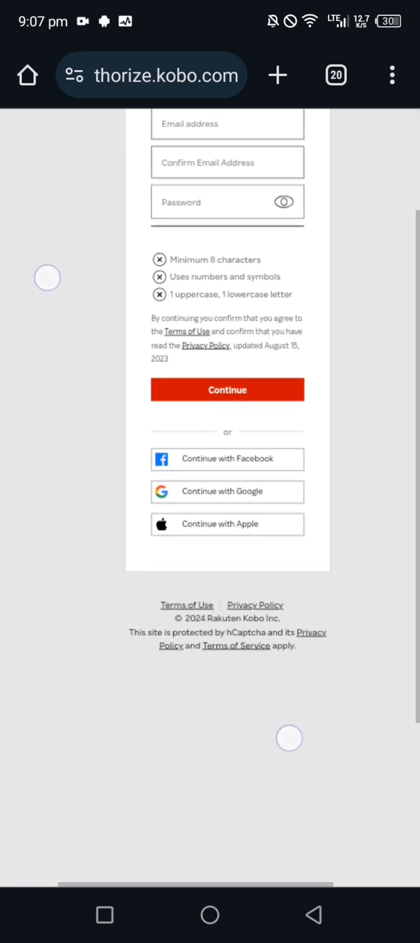
{"action": "scroll", "scroll_direction": "up", "scroll_amount": 3}
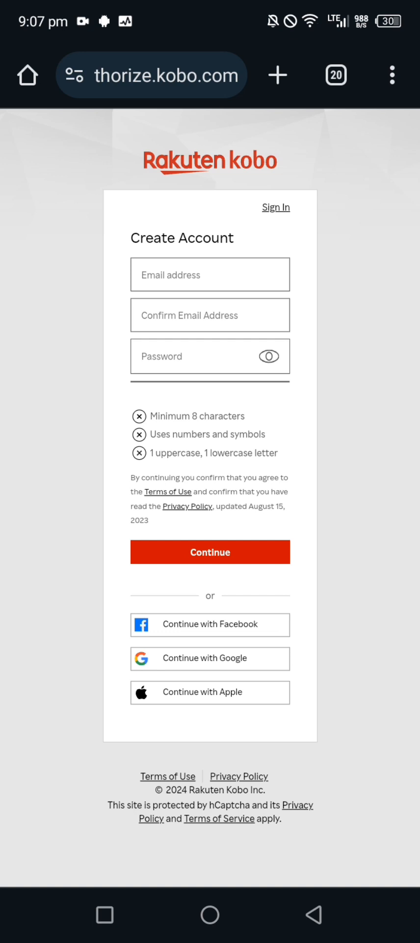
- Enter the Gmail account email address, correcting a typo, and move to the confirmation field
{"action": "left_click", "coordinate": [210, 274]}
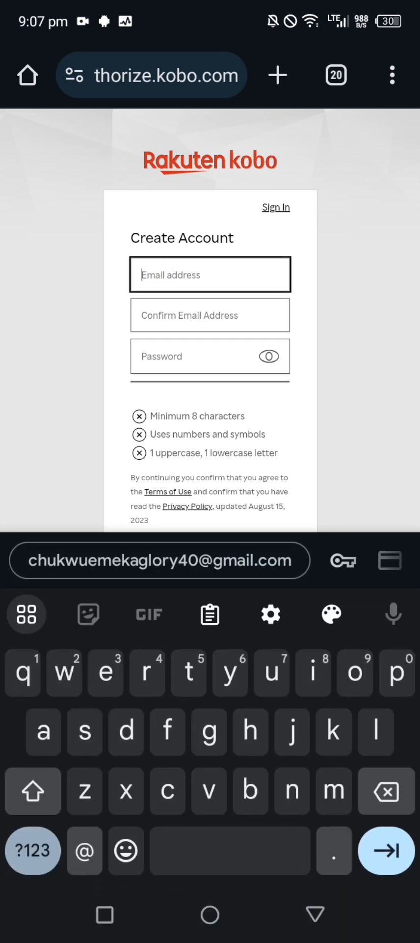
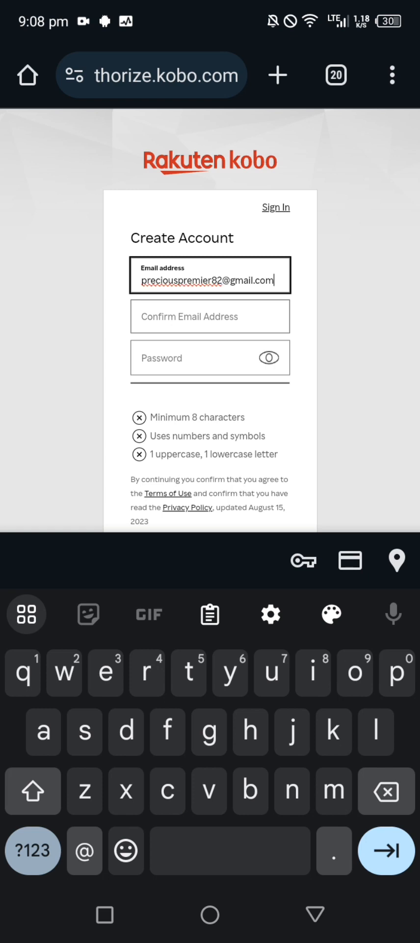
{"action": "left_click", "coordinate": [210, 317]}
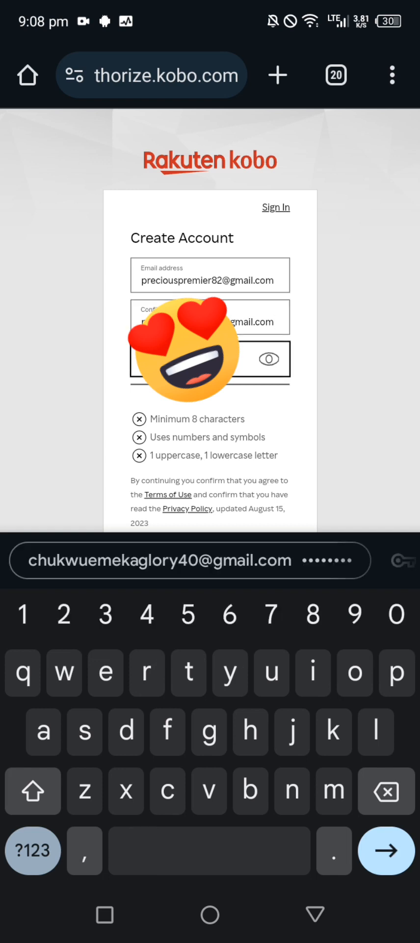
- Enter a password passing all strength checks and submit the Create Account form
{"action": "left_click", "coordinate": [32, 791]}
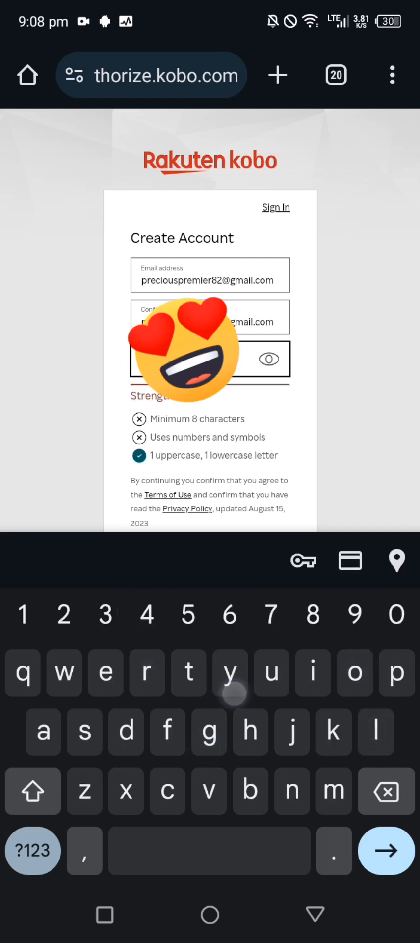
{"action": "type", "text": "k"}
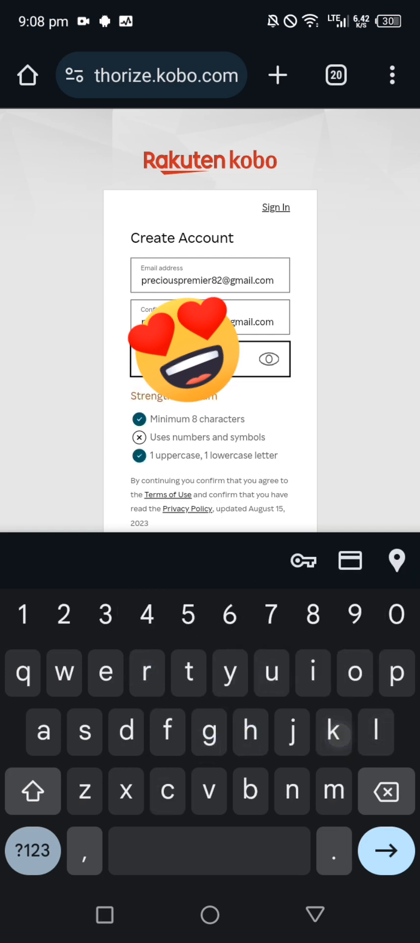
{"action": "left_click", "coordinate": [395, 614]}
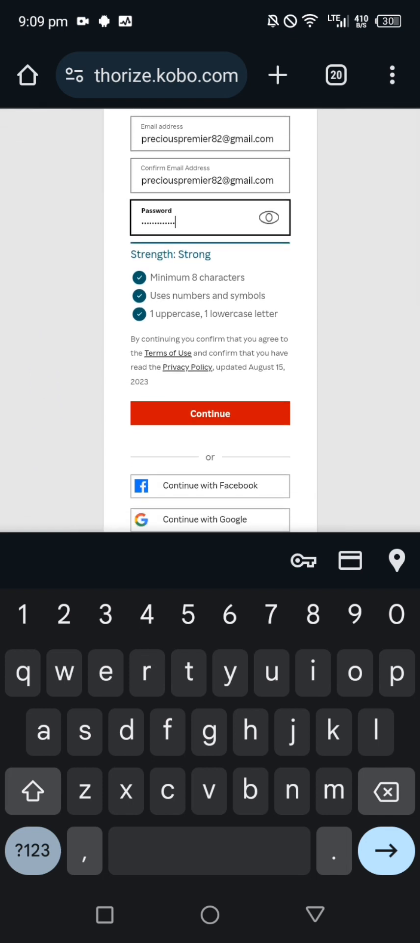
{"action": "left_click", "coordinate": [210, 413]}
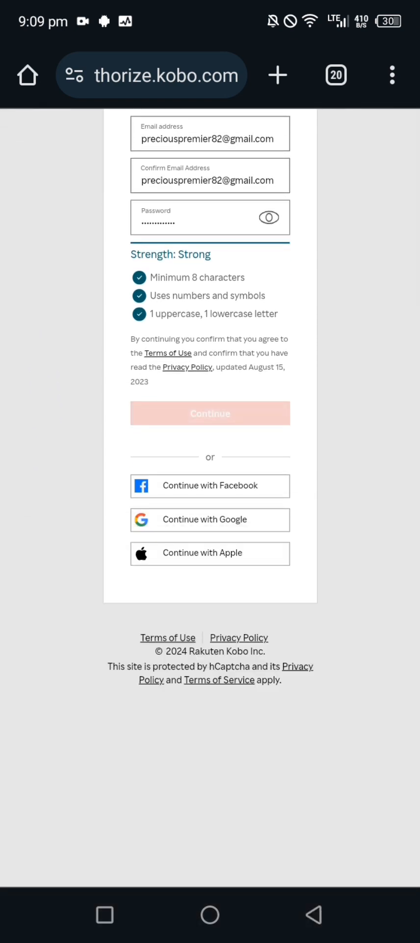
- Submit sign-up, pass the hCaptcha by selecting raccoon images, and continue to author registration
{"action": "left_click", "coordinate": [210, 413]}
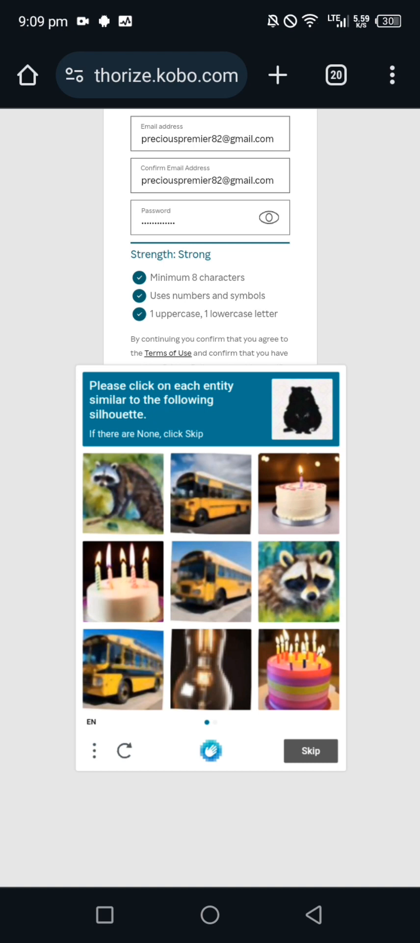
{"action": "left_click", "coordinate": [126, 499]}
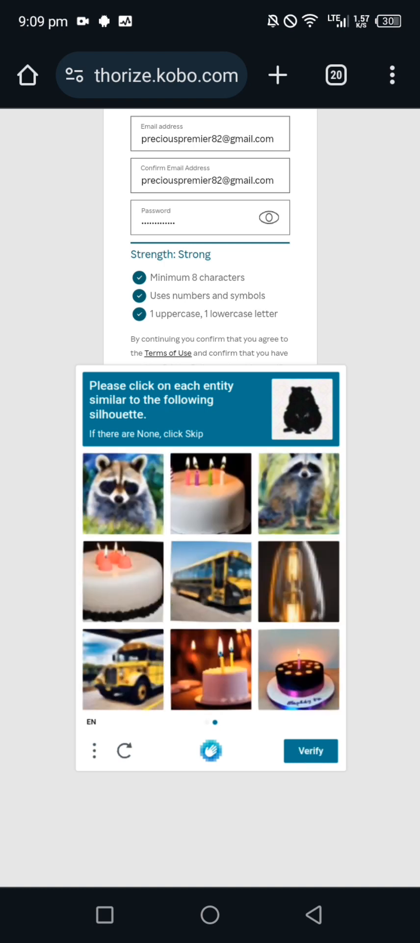
{"action": "left_click", "coordinate": [122, 493]}
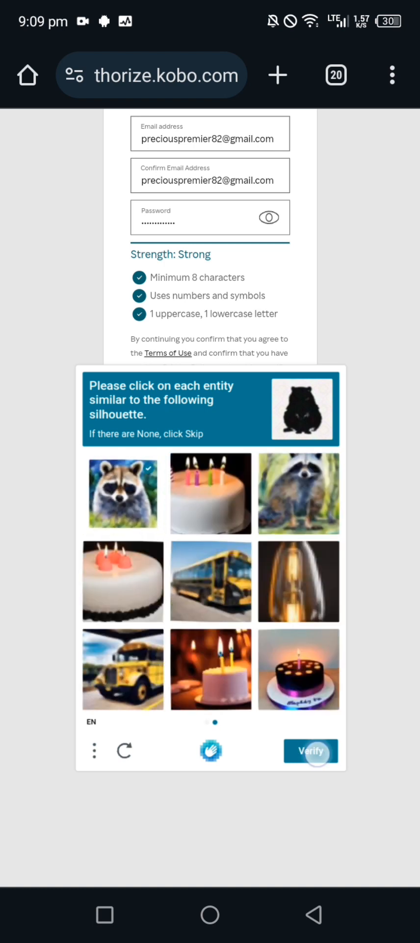
{"action": "left_click", "coordinate": [310, 751]}
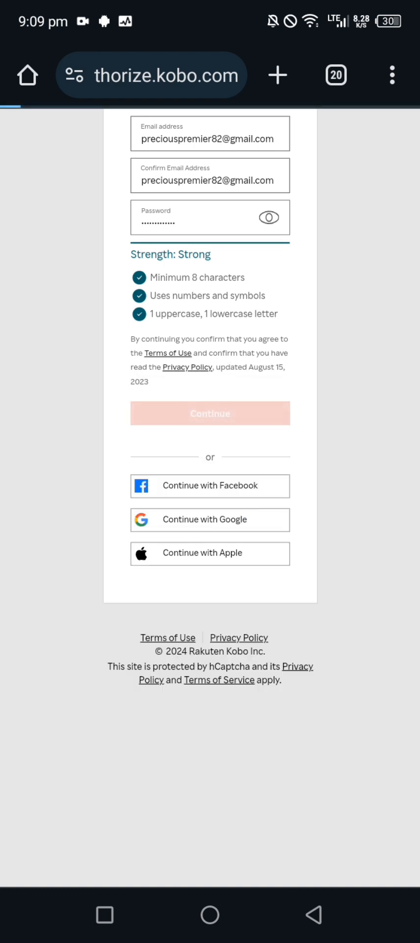
{"action": "left_click", "coordinate": [210, 413]}
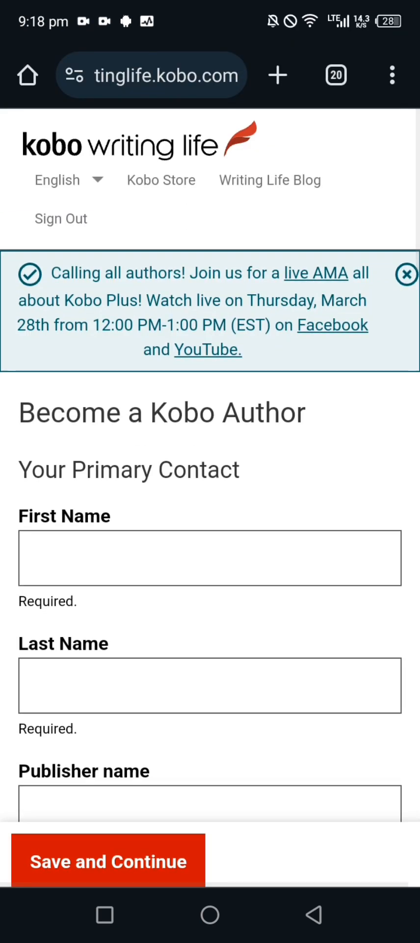
- Switch the Become a Kobo Author form to the Desktop site layout
{"action": "left_click", "coordinate": [392, 75]}
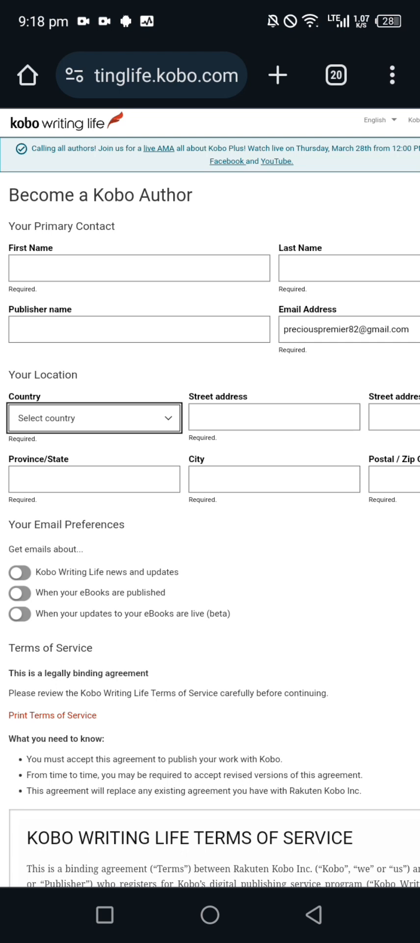
{"action": "left_click", "coordinate": [139, 268]}
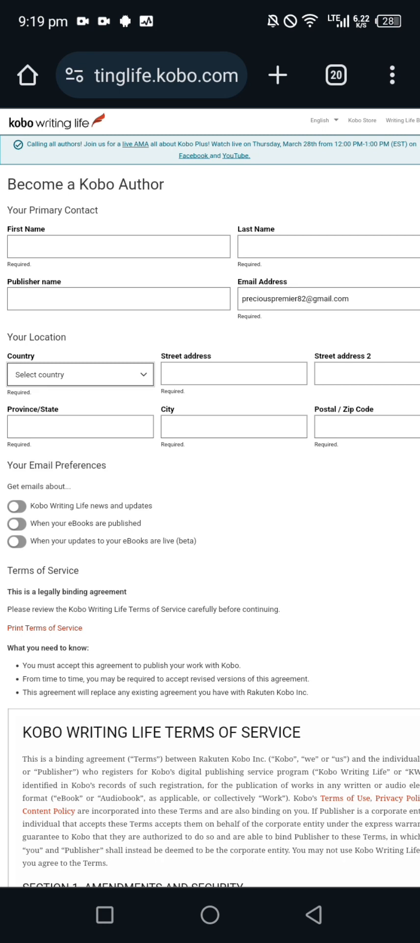
- Enter both names, choose Nigeria as country, and fill the street address and city Ughelli
{"action": "left_click", "coordinate": [117, 246]}
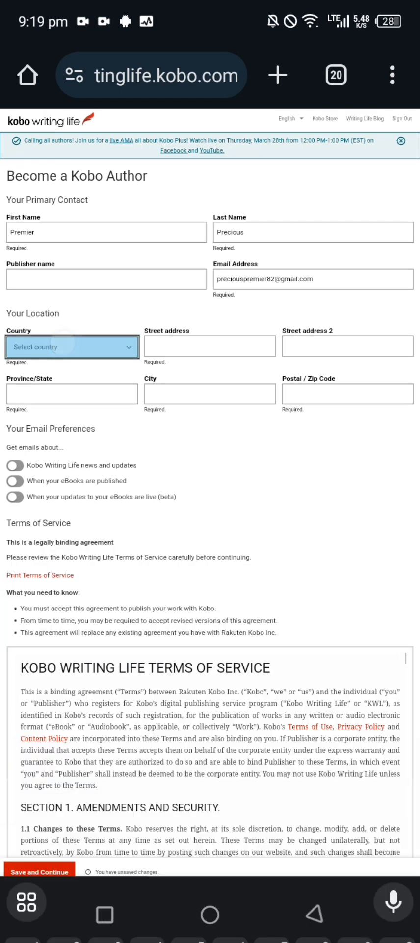
{"action": "left_click", "coordinate": [72, 346]}
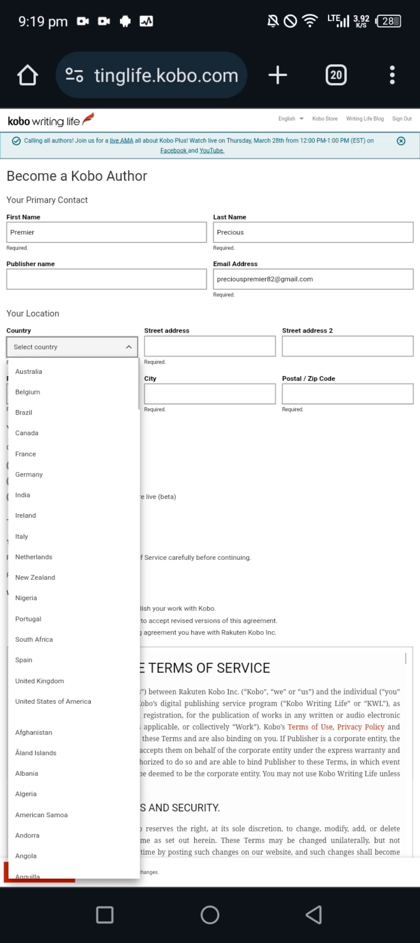
{"action": "left_click", "coordinate": [26, 597]}
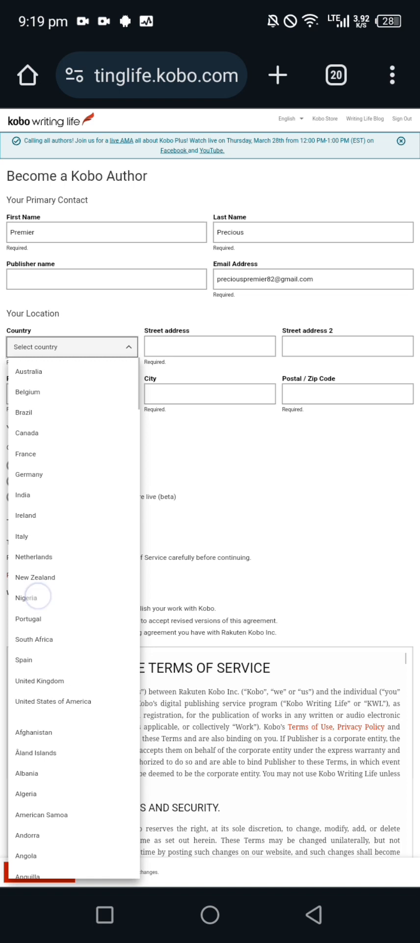
{"action": "left_click", "coordinate": [27, 598]}
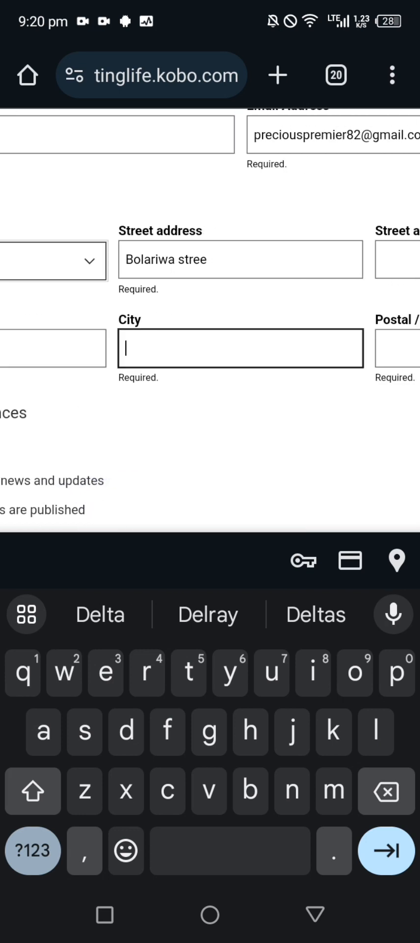
{"action": "type", "text": "Ughelli"}
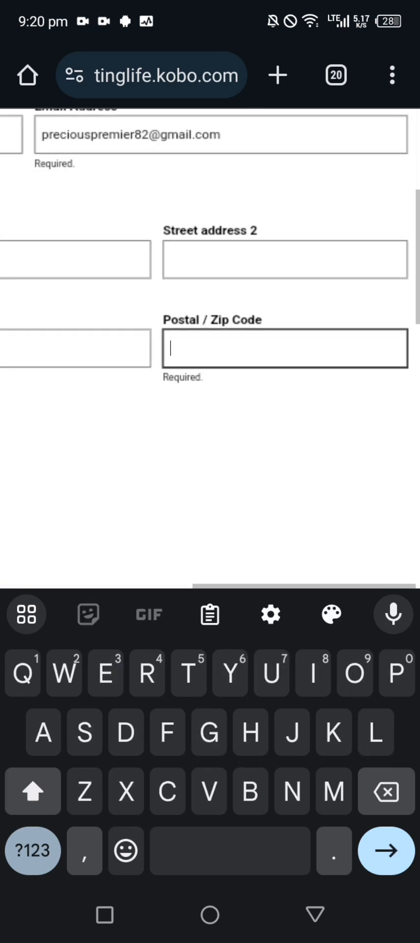
{"action": "scroll", "scroll_direction": "up", "scroll_amount": 3}
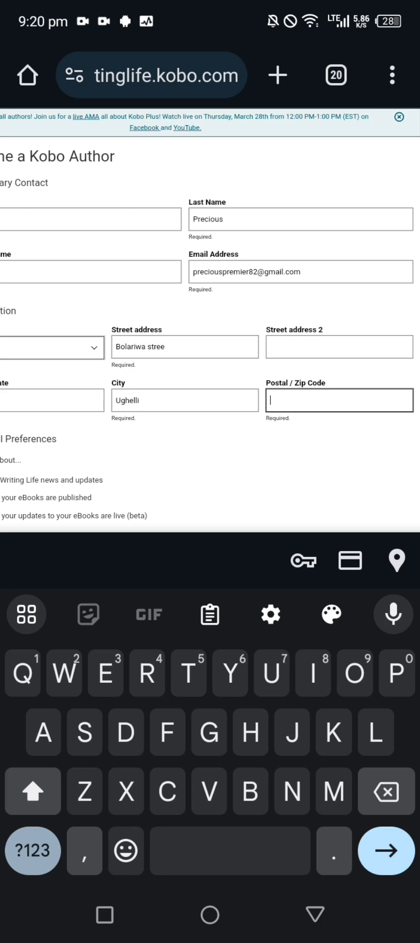
- In the Google tab, look up Ughelli's zip code, which is 333105
{"action": "left_click", "coordinate": [335, 75]}
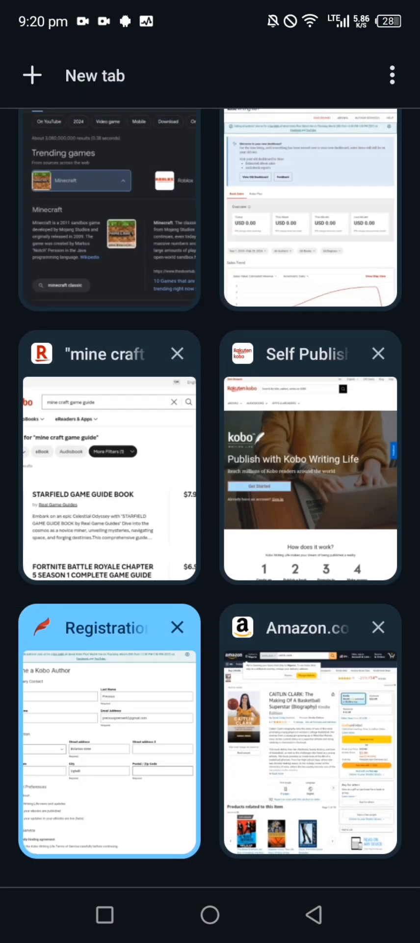
{"action": "left_click", "coordinate": [110, 211]}
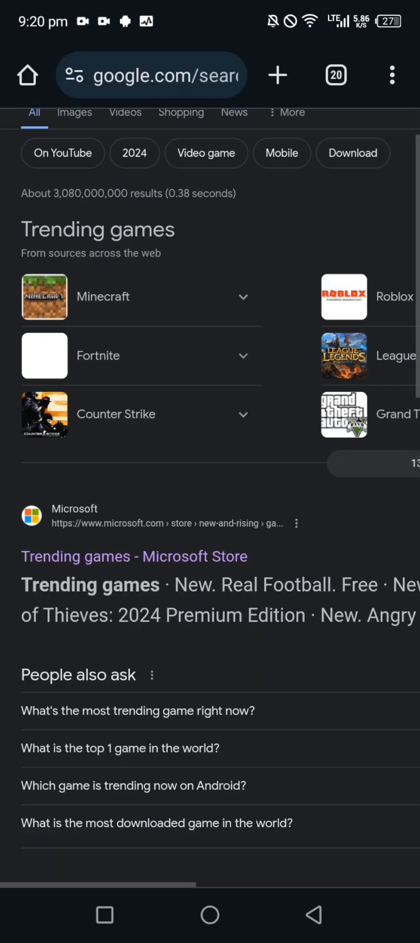
{"action": "type", "text": "zip code u"}
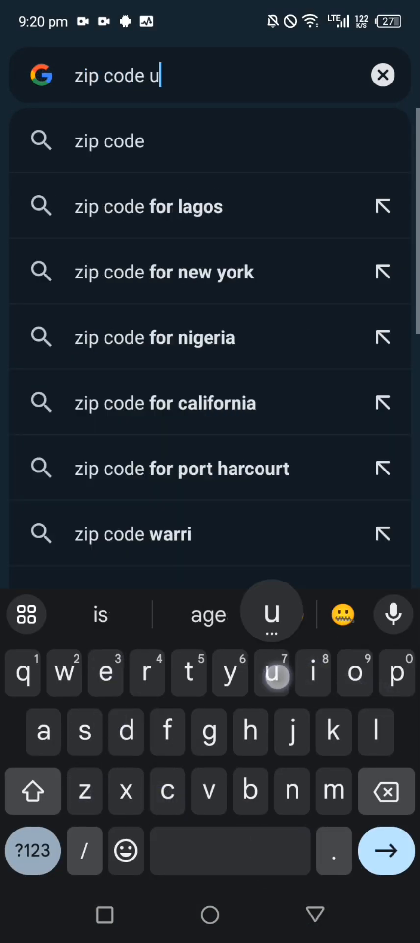
{"action": "type", "text": "ghelli"}
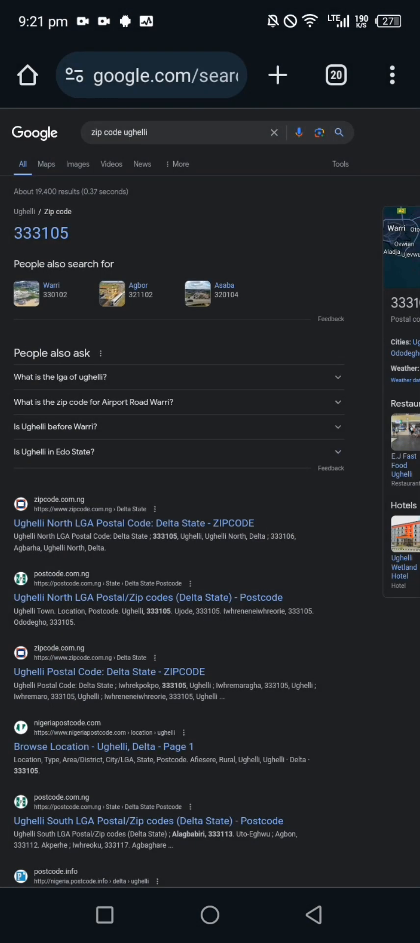
{"action": "left_click", "coordinate": [336, 75]}
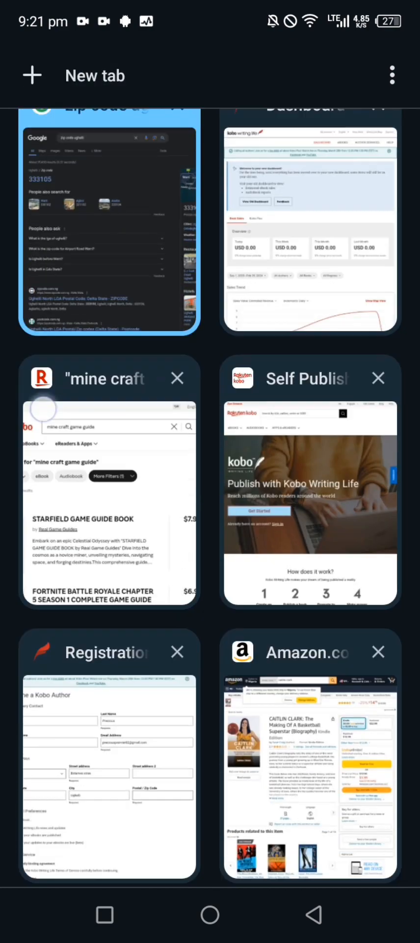
- Enter postal code 333105 on the author form and turn on the email preference switches
{"action": "left_click", "coordinate": [109, 776]}
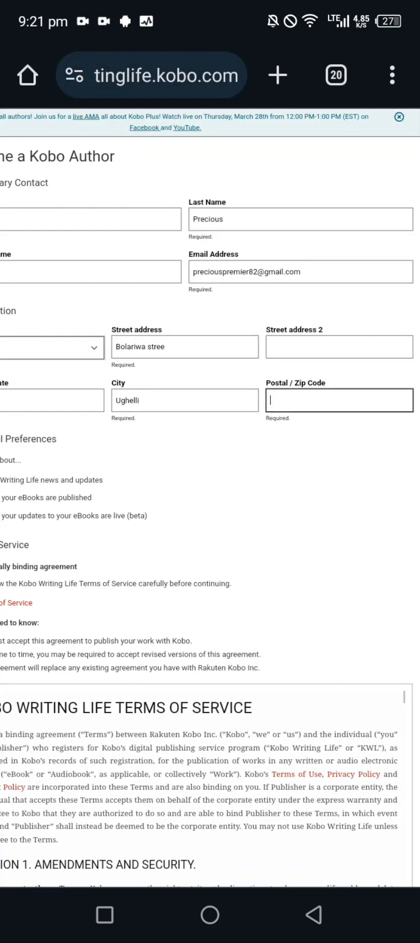
{"action": "type", "text": "333105"}
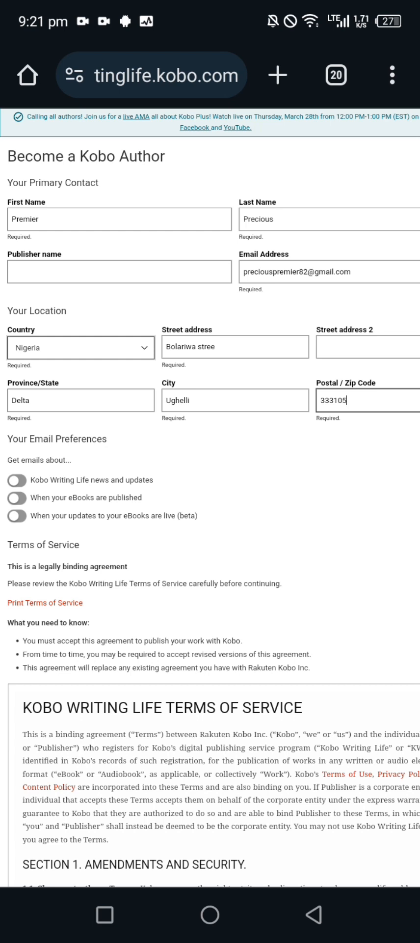
{"action": "left_click", "coordinate": [17, 497]}
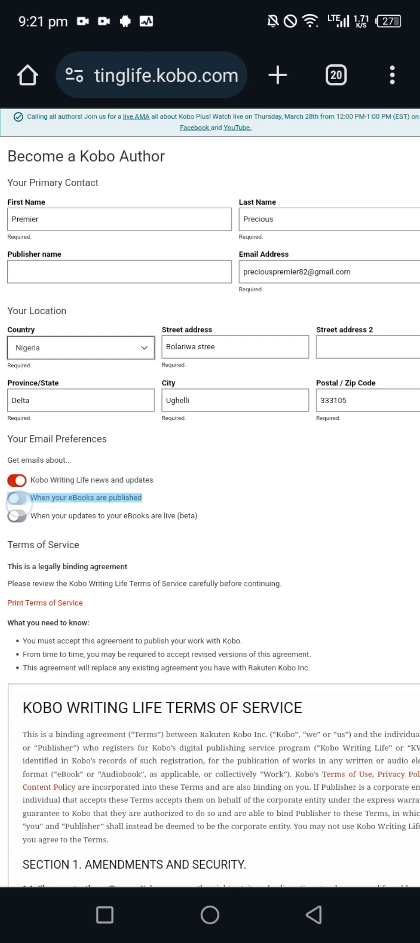
{"action": "left_click", "coordinate": [18, 516]}
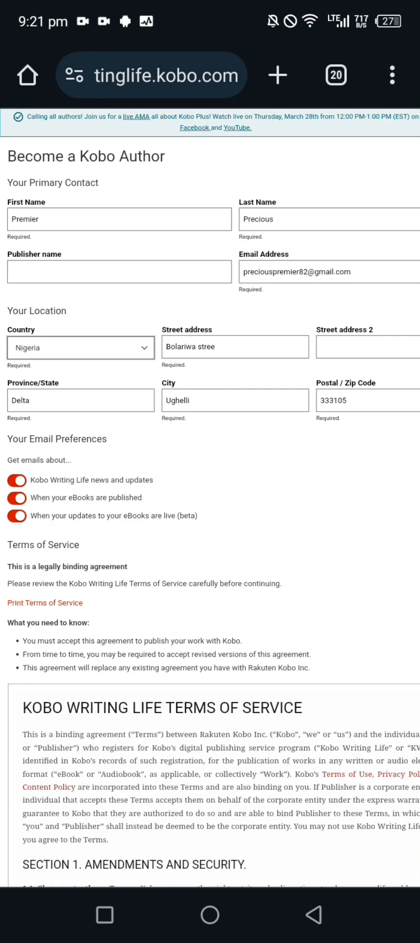
- Scroll the Terms of Service, tick the agreement box, and save the account details
{"action": "scroll", "scroll_direction": "down", "scroll_amount": 3}
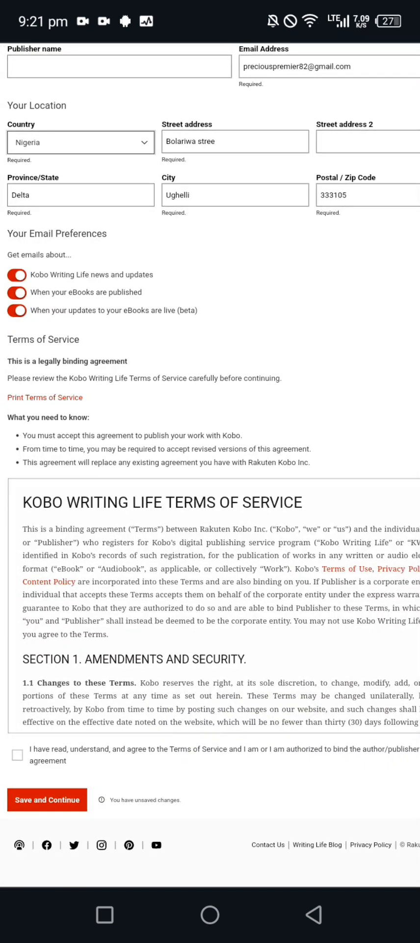
{"action": "scroll", "scroll_direction": "down", "scroll_amount": 3}
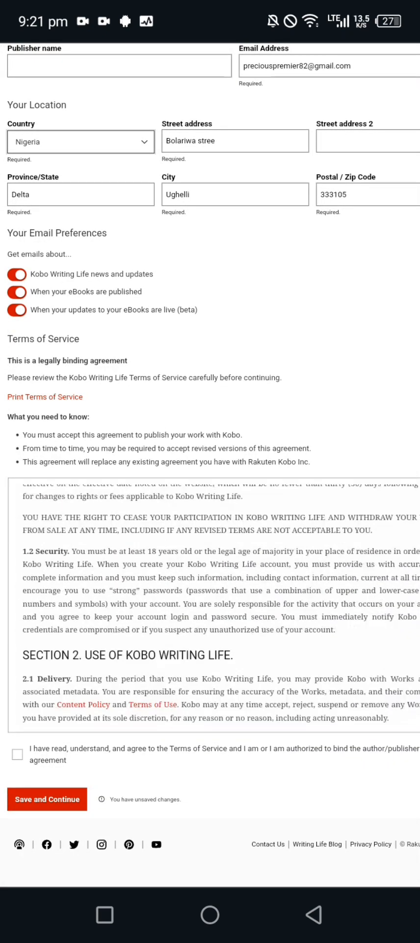
{"action": "scroll", "scroll_direction": "down", "scroll_amount": 3}
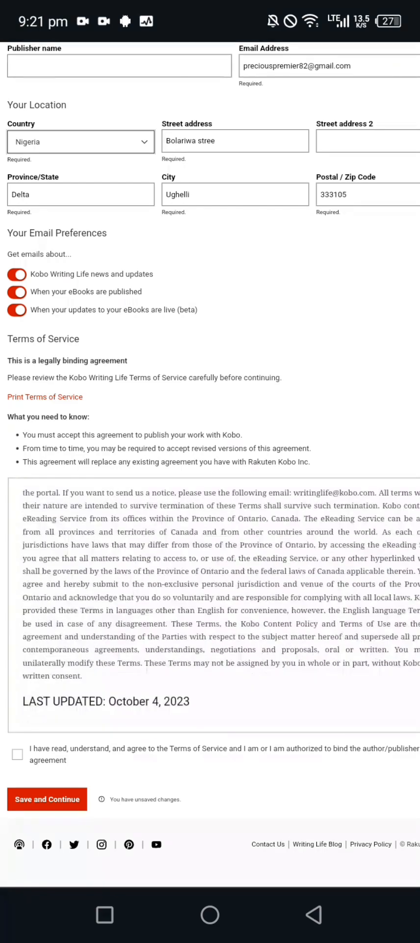
{"action": "left_click", "coordinate": [18, 754]}
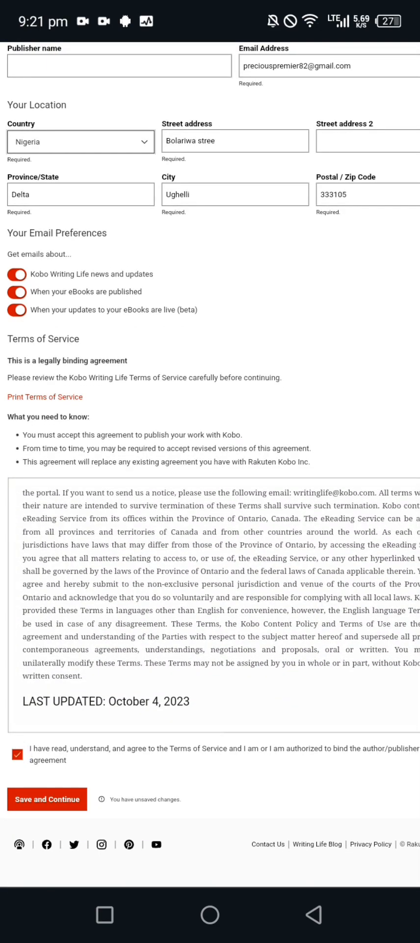
{"action": "left_click", "coordinate": [48, 799]}
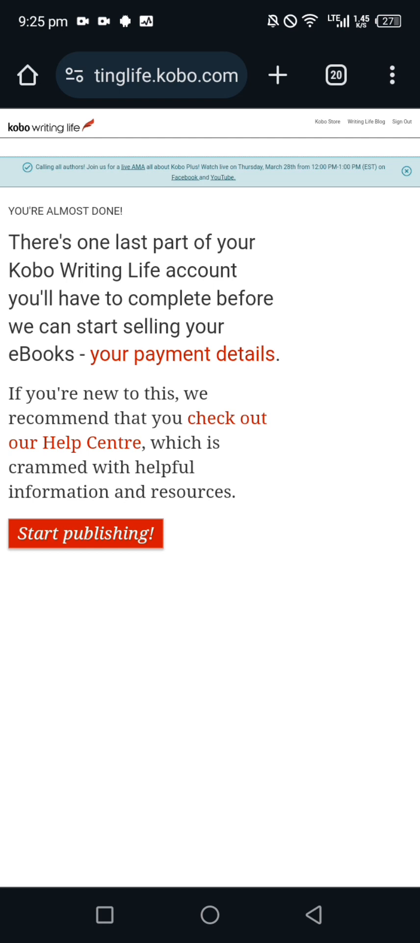
- Leave the almost-done page with Start publishing and go to My Account
{"action": "left_click", "coordinate": [85, 533]}
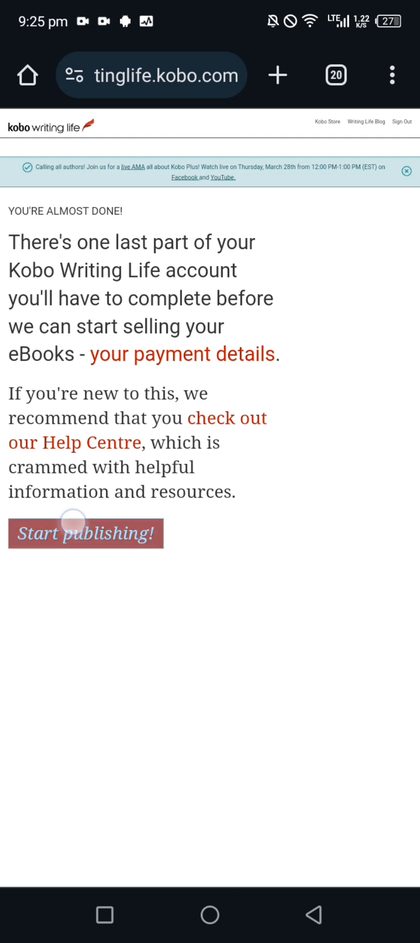
{"action": "left_click", "coordinate": [85, 533]}
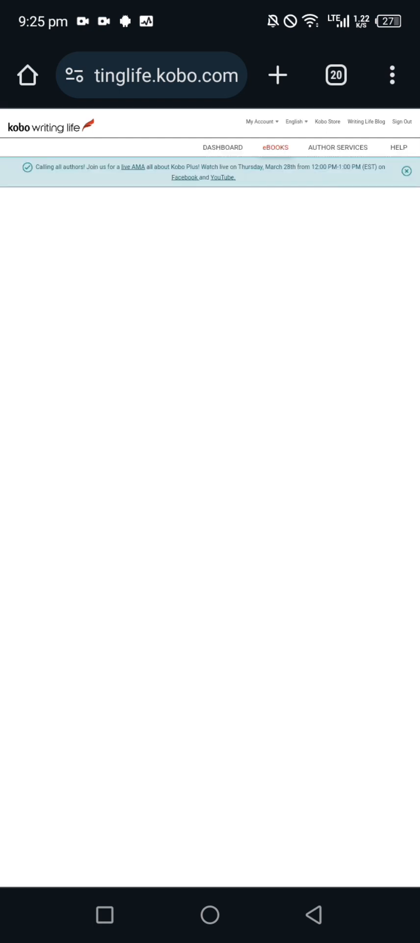
{"action": "left_click", "coordinate": [275, 147]}
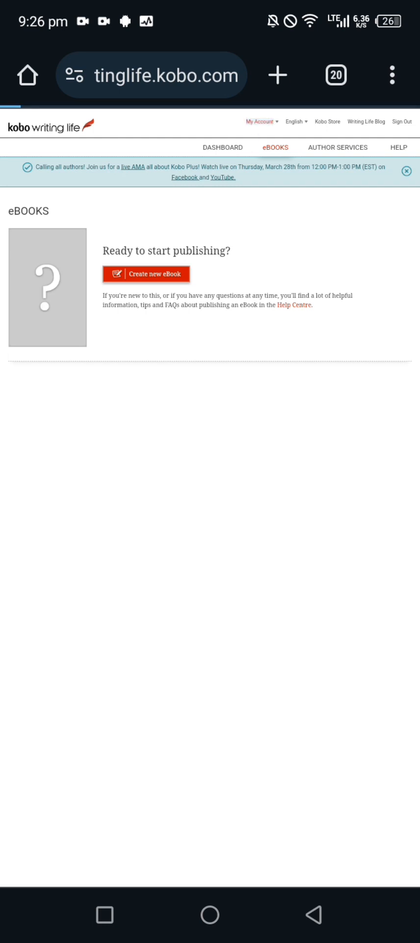
{"action": "left_click", "coordinate": [259, 121]}
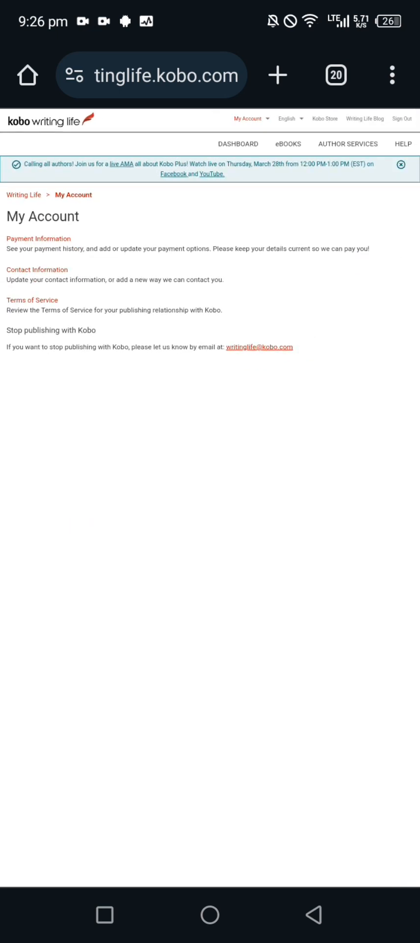
- Open the Payment Information section from the My Account page
{"action": "left_click", "coordinate": [38, 238]}
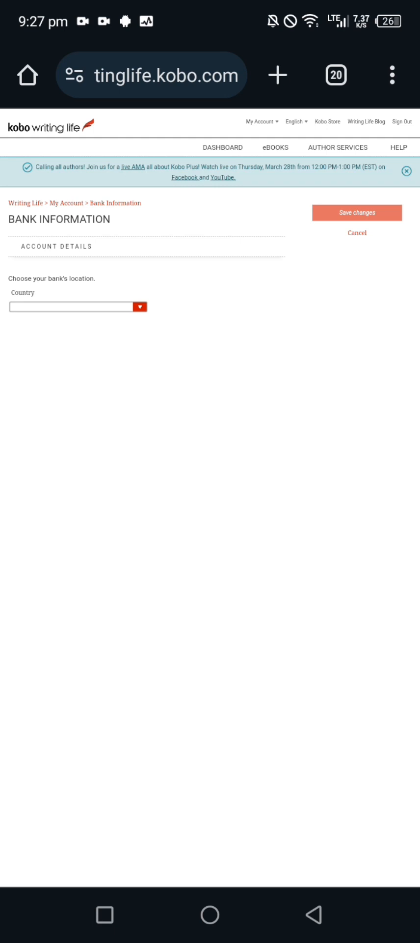
- Set bank country to United Kingdom, enter the IBAN, and pick the CLEAR JUNCTION LTD branch
{"action": "left_click", "coordinate": [140, 307]}
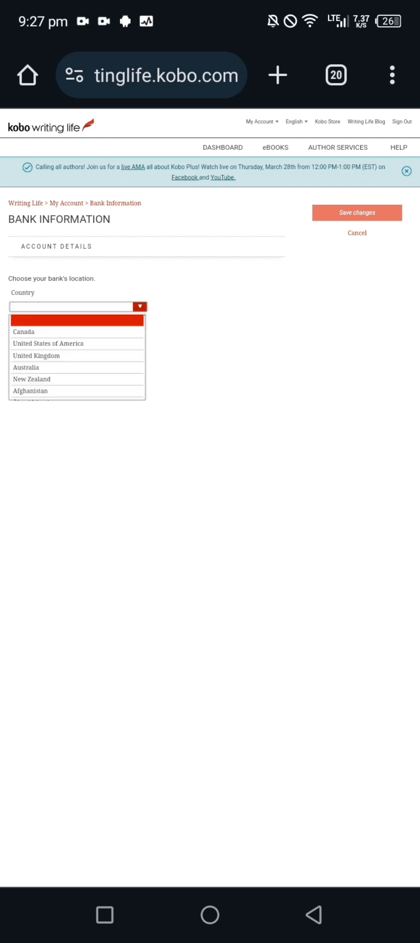
{"action": "left_click", "coordinate": [35, 355]}
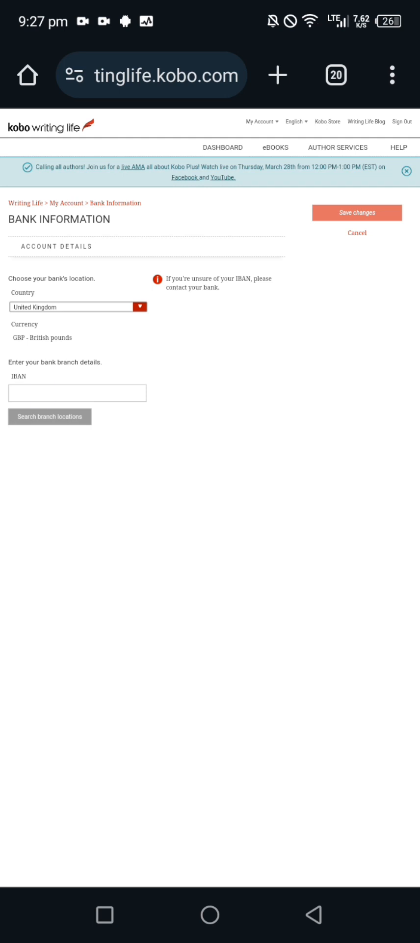
{"action": "left_click", "coordinate": [77, 393]}
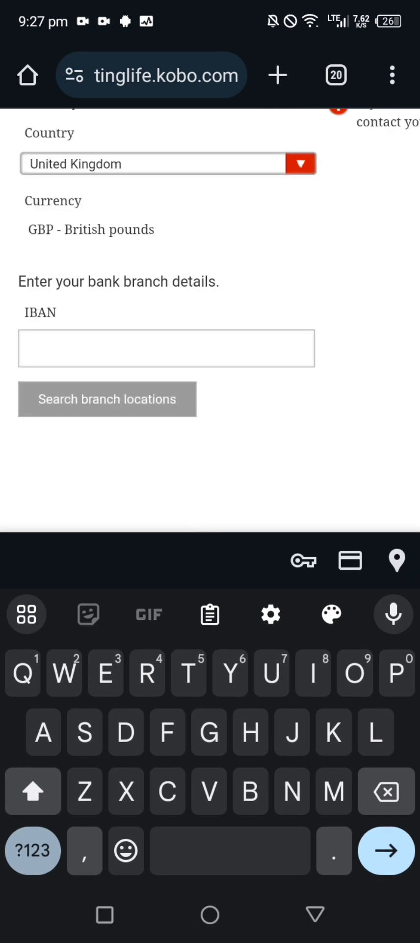
{"action": "left_click", "coordinate": [107, 399]}
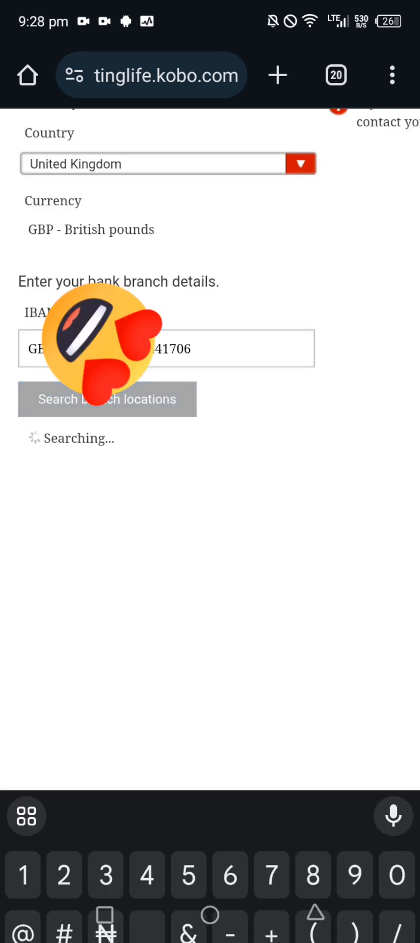
{"action": "left_click", "coordinate": [107, 398]}
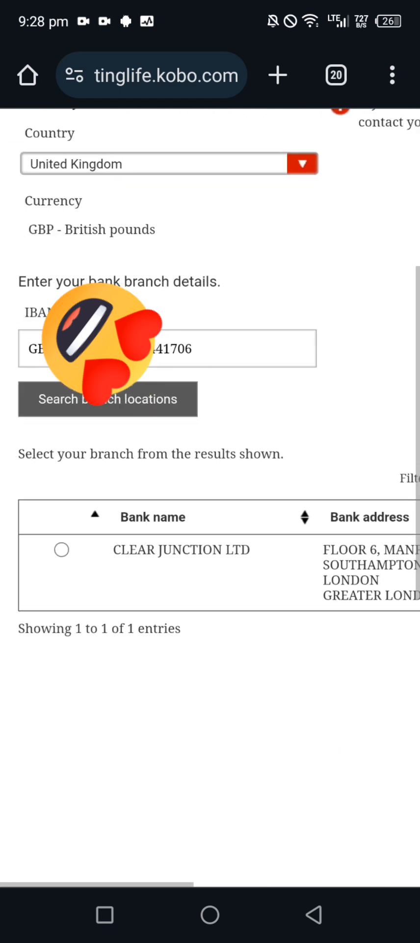
{"action": "left_click", "coordinate": [61, 550]}
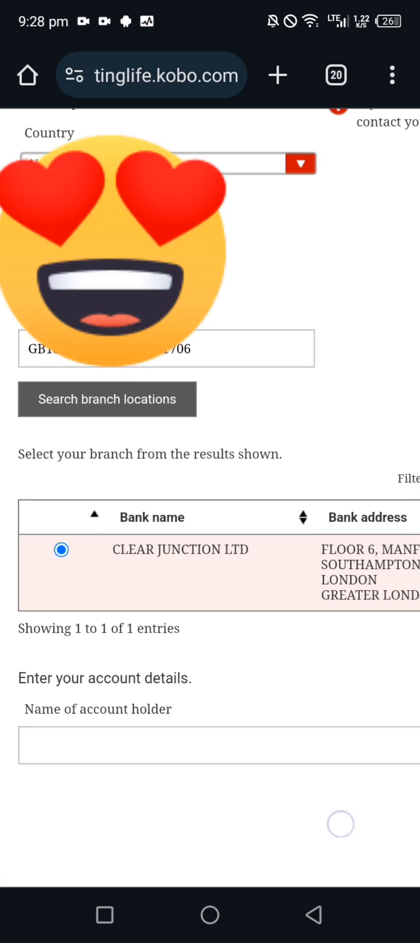
- Enter account holder name 'Prem' and save the bank details
{"action": "scroll", "scroll_direction": "up", "scroll_amount": 3}
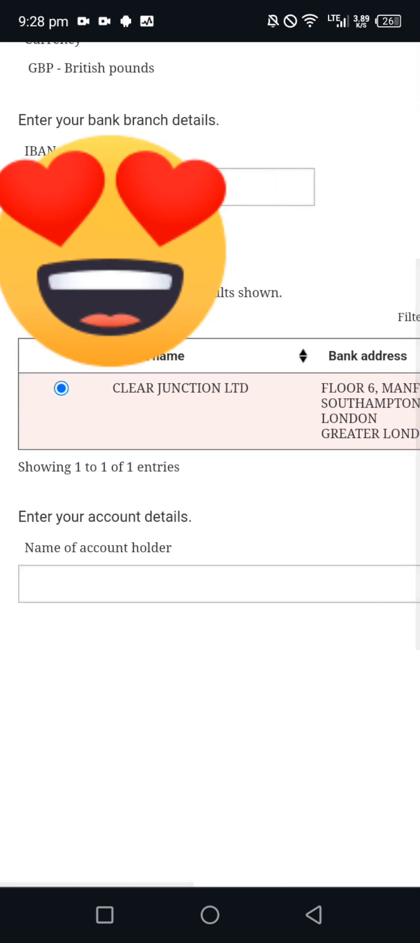
{"action": "left_click", "coordinate": [211, 585]}
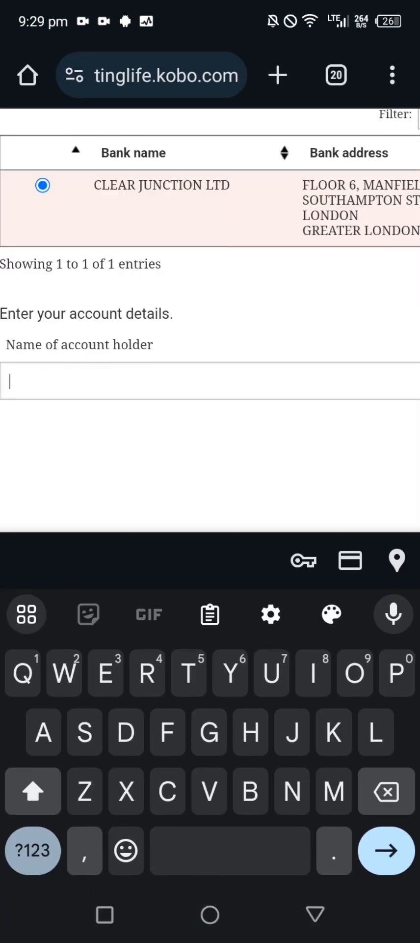
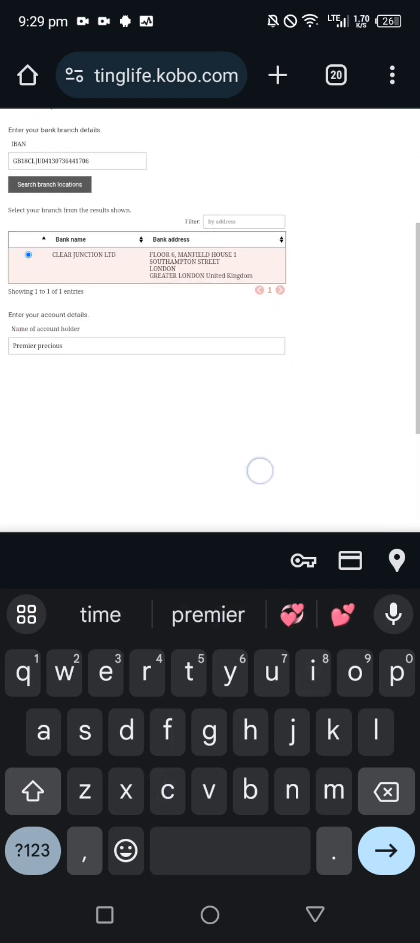
{"action": "scroll", "scroll_direction": "up", "scroll_amount": 3}
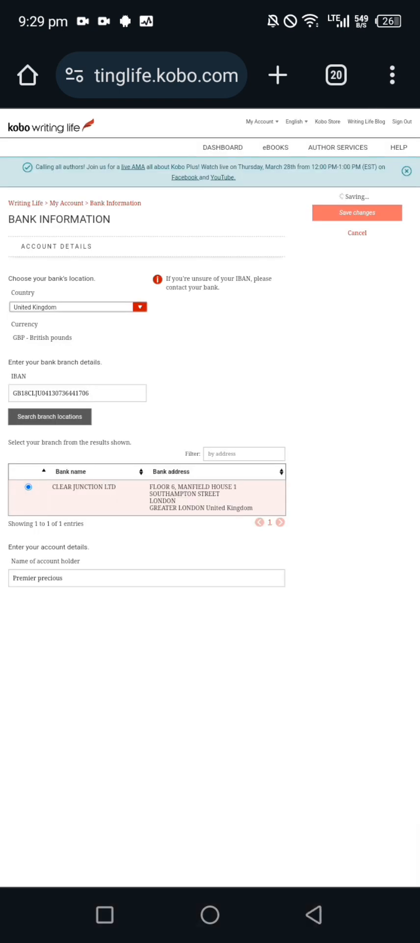
{"action": "left_click", "coordinate": [356, 212]}
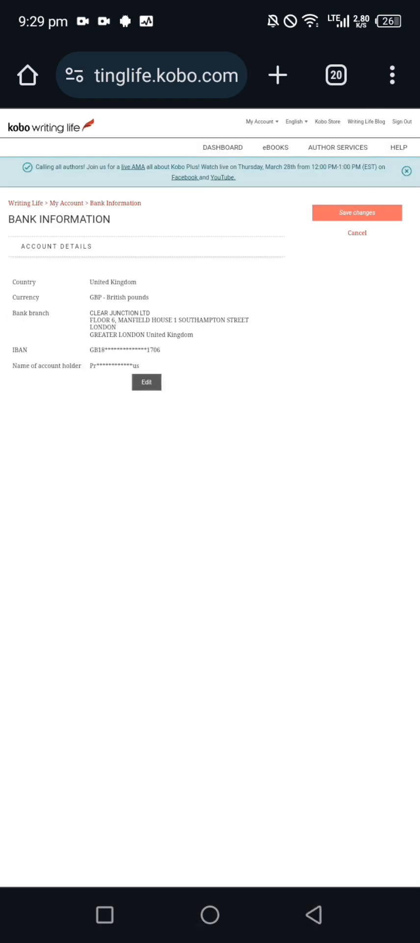
- Go through Dashboard to the eBooks page, then open Author Services help
{"action": "left_click", "coordinate": [222, 147]}
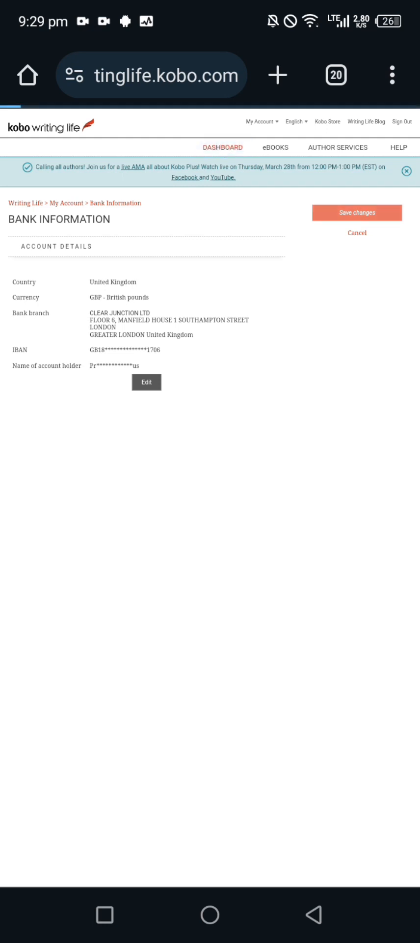
{"action": "left_click", "coordinate": [222, 147]}
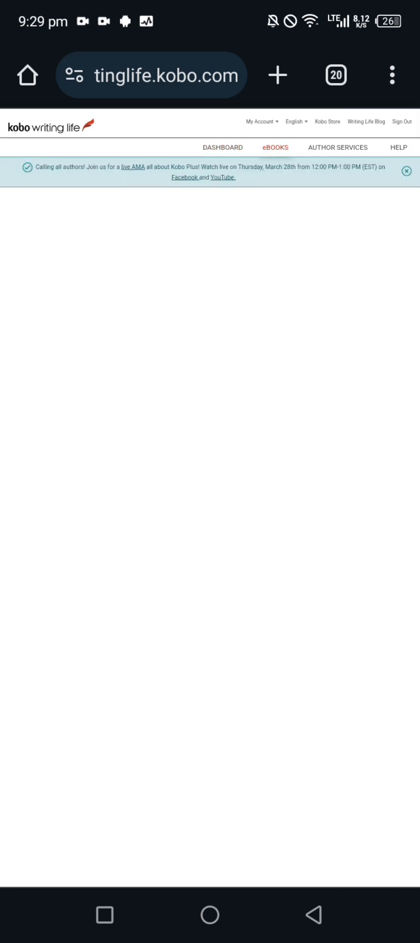
{"action": "left_click", "coordinate": [275, 148]}
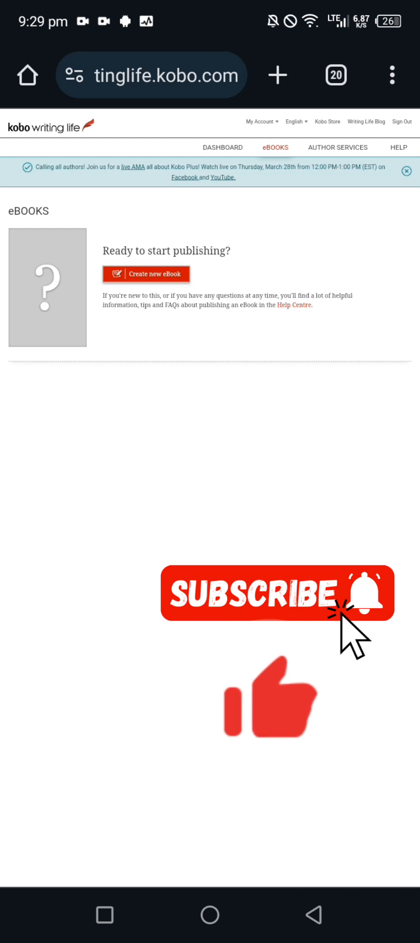
{"action": "left_click", "coordinate": [269, 698]}
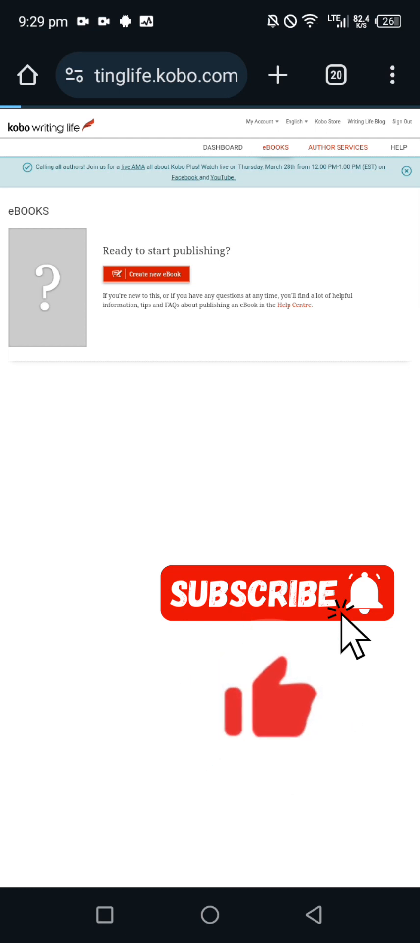
{"action": "left_click", "coordinate": [294, 306]}
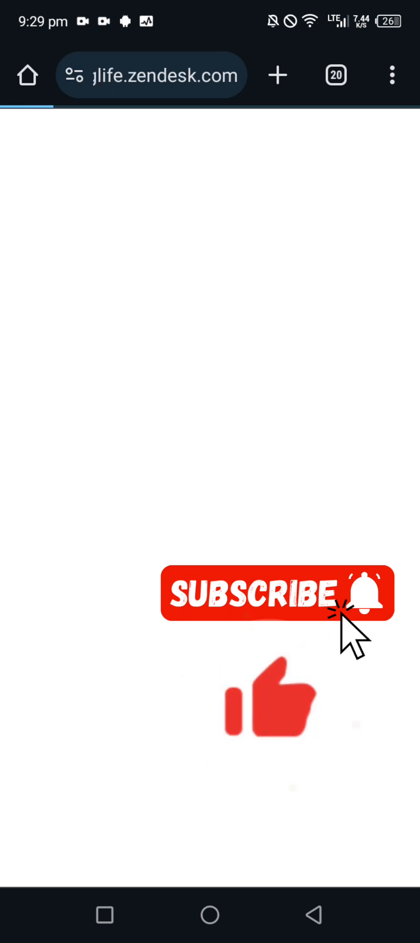